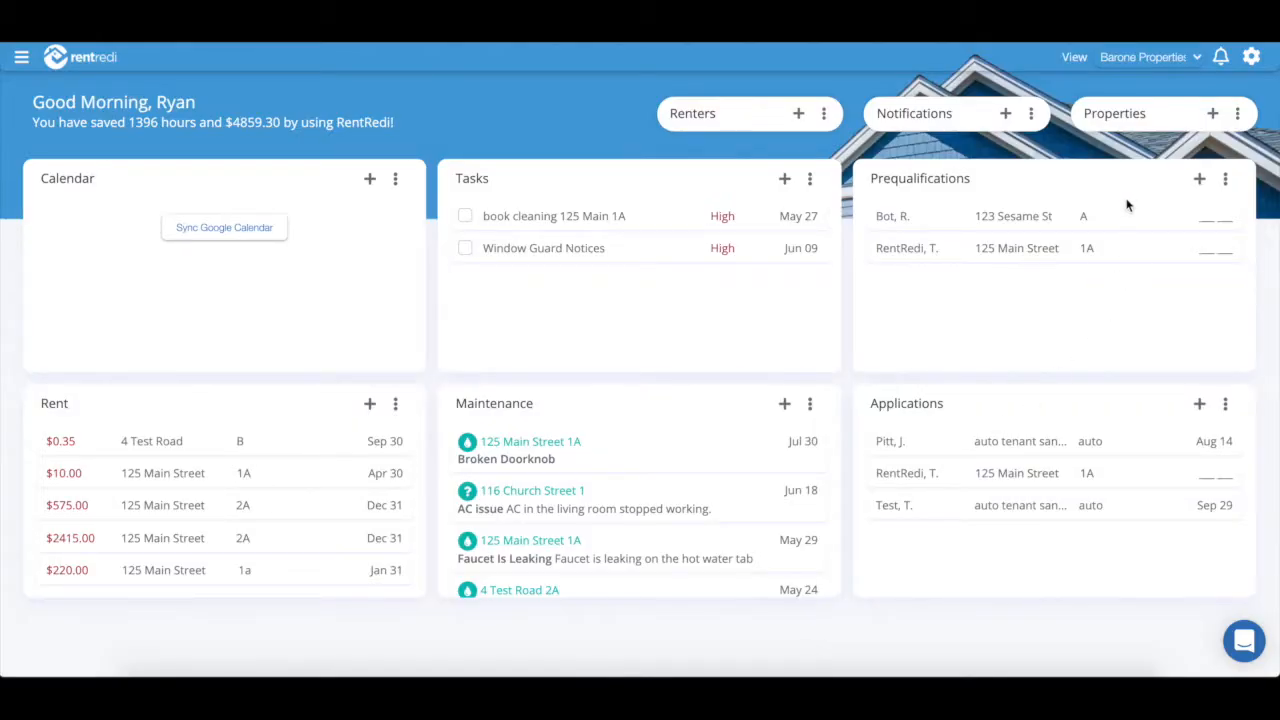
{"action": "mouse_move", "coordinate": [705, 120]}
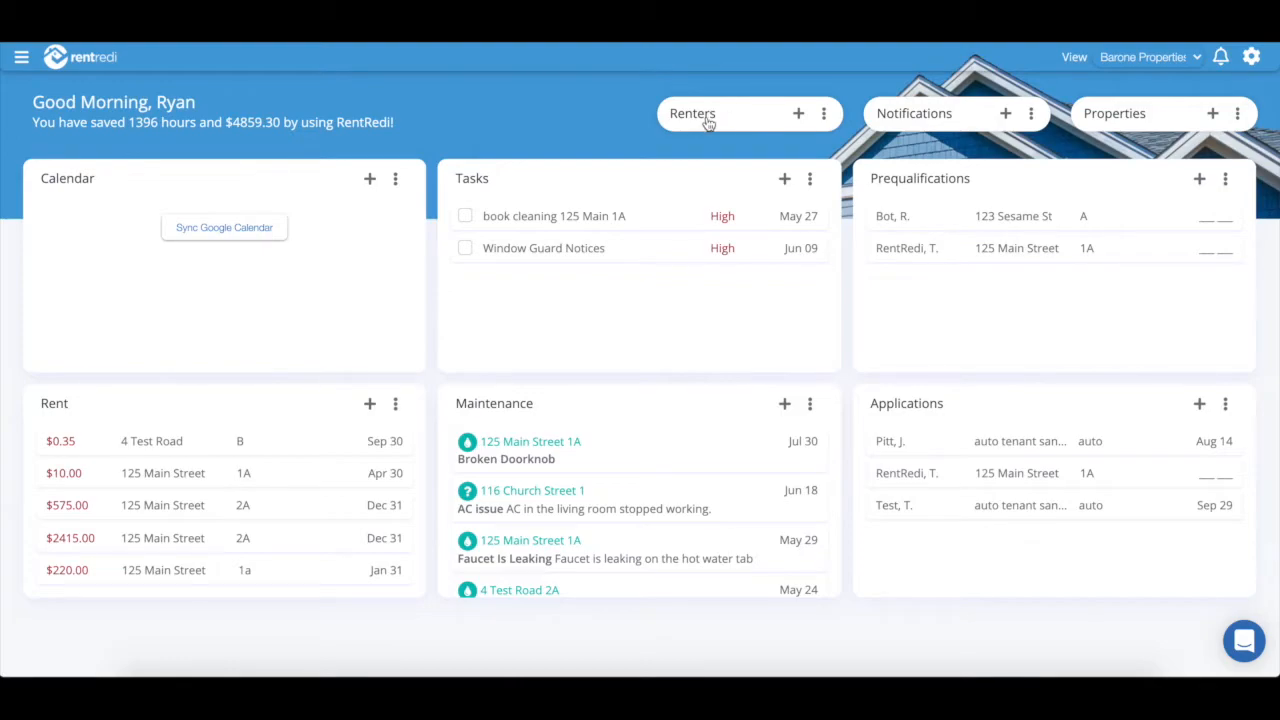
{"action": "left_click", "coordinate": [692, 113]}
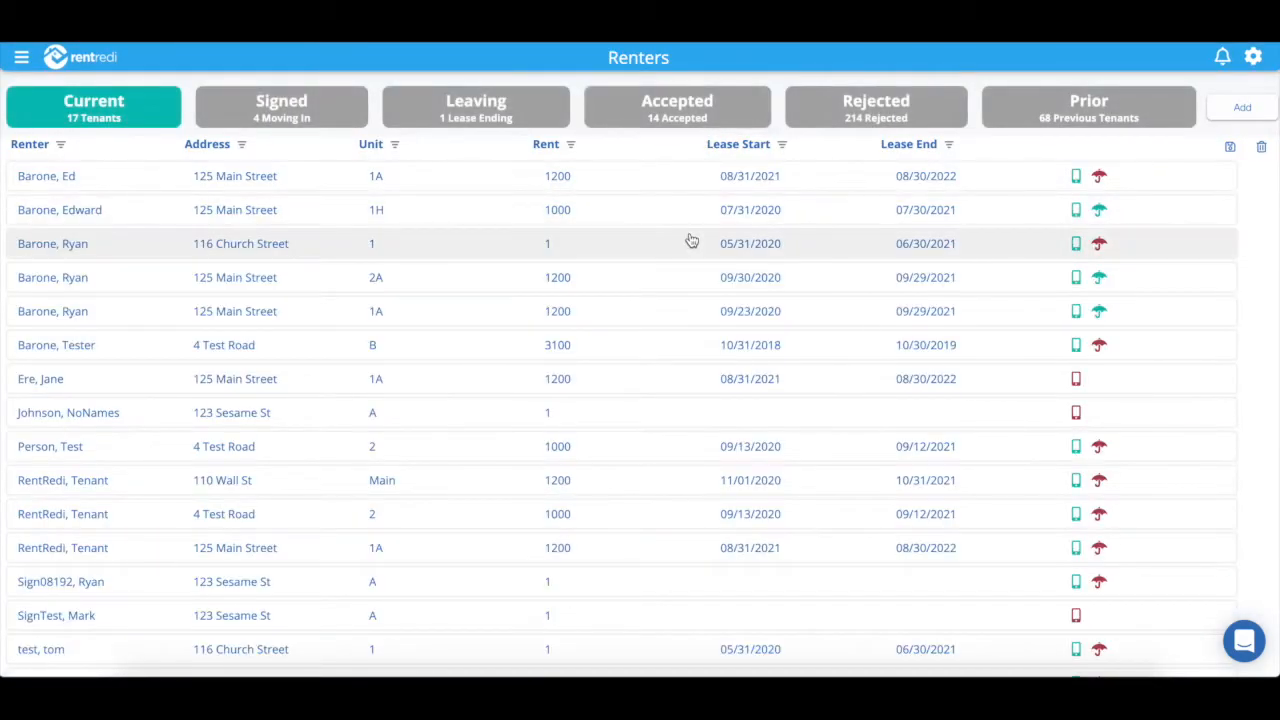
{"action": "mouse_move", "coordinate": [866, 228]}
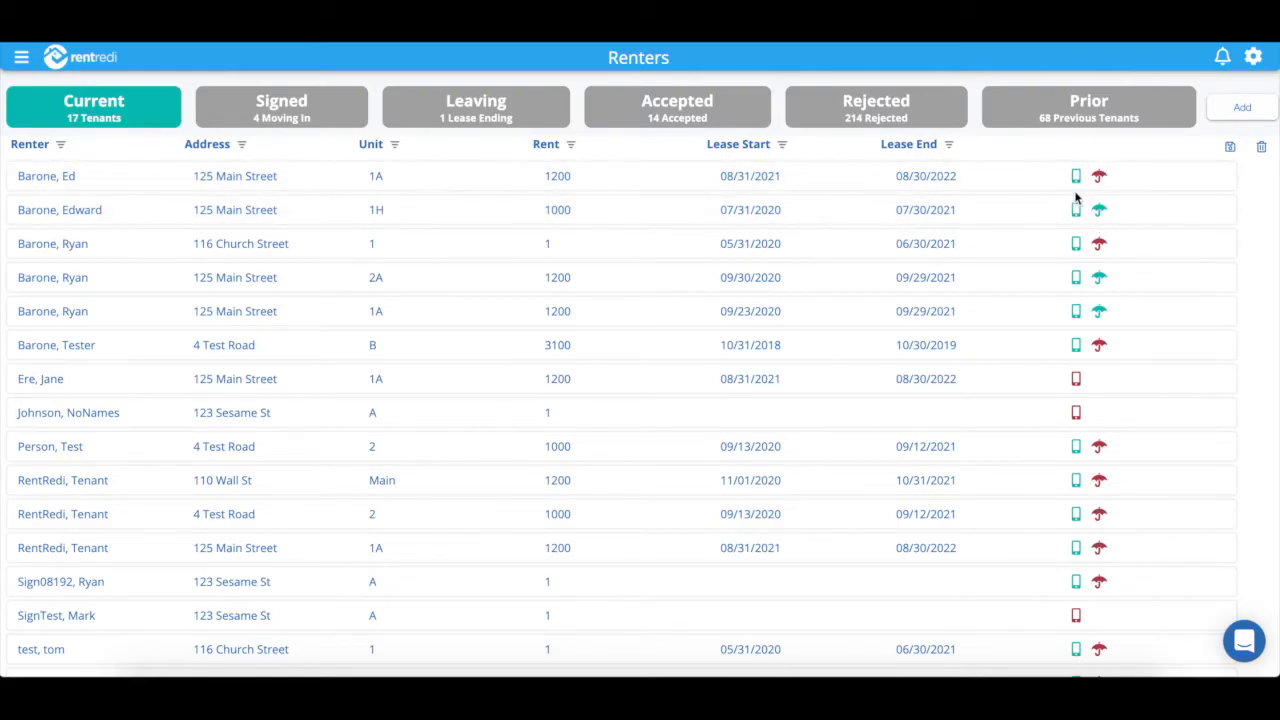
{"action": "mouse_move", "coordinate": [1076, 176]}
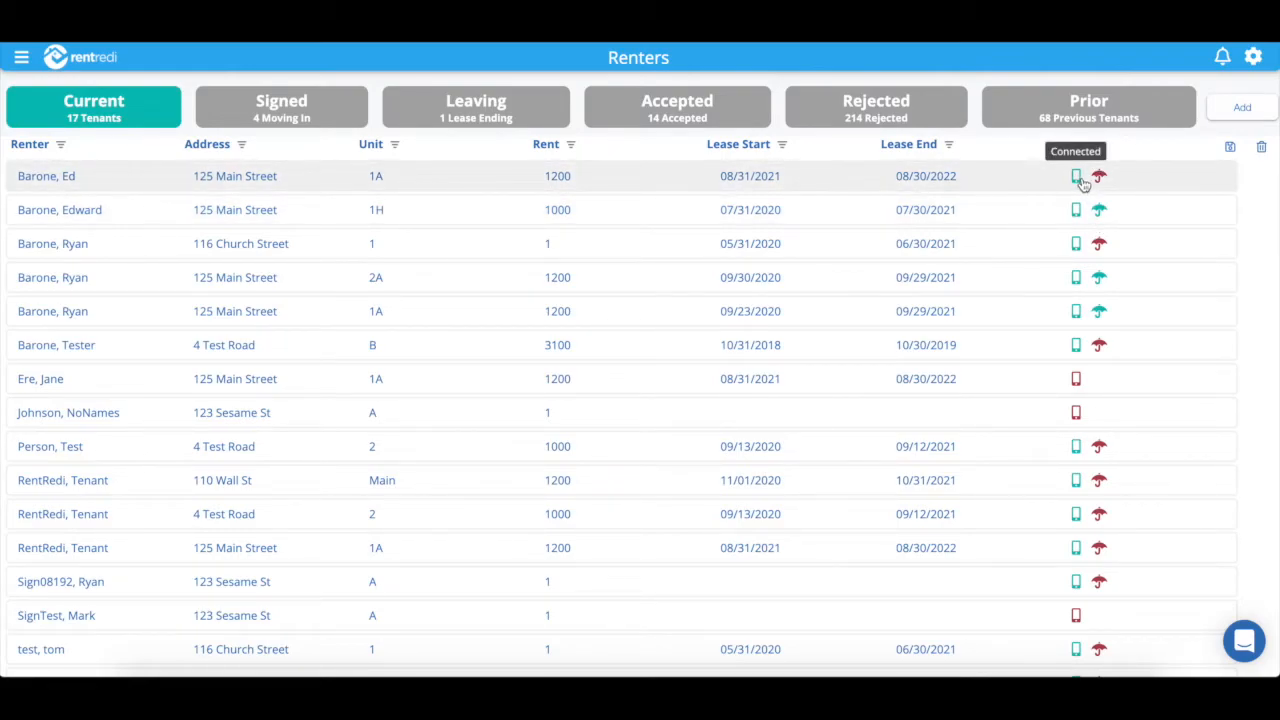
{"action": "mouse_move", "coordinate": [1098, 176]}
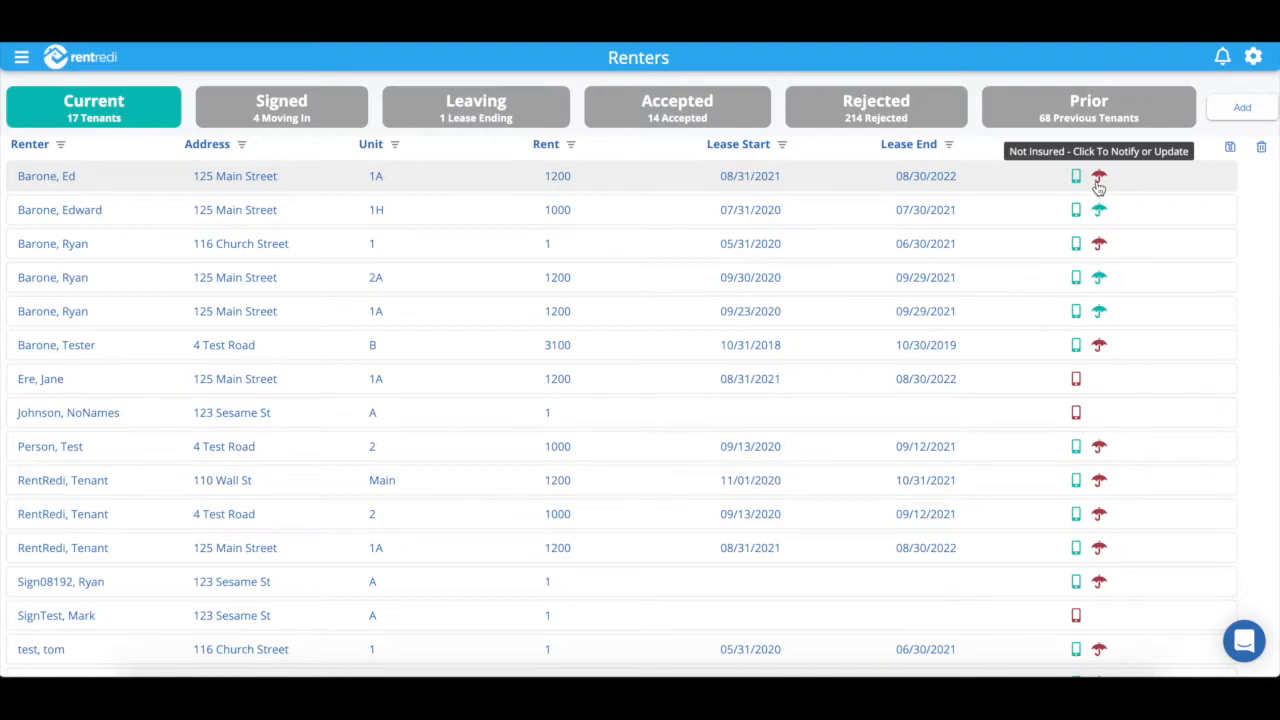
{"action": "mouse_move", "coordinate": [1225, 120]}
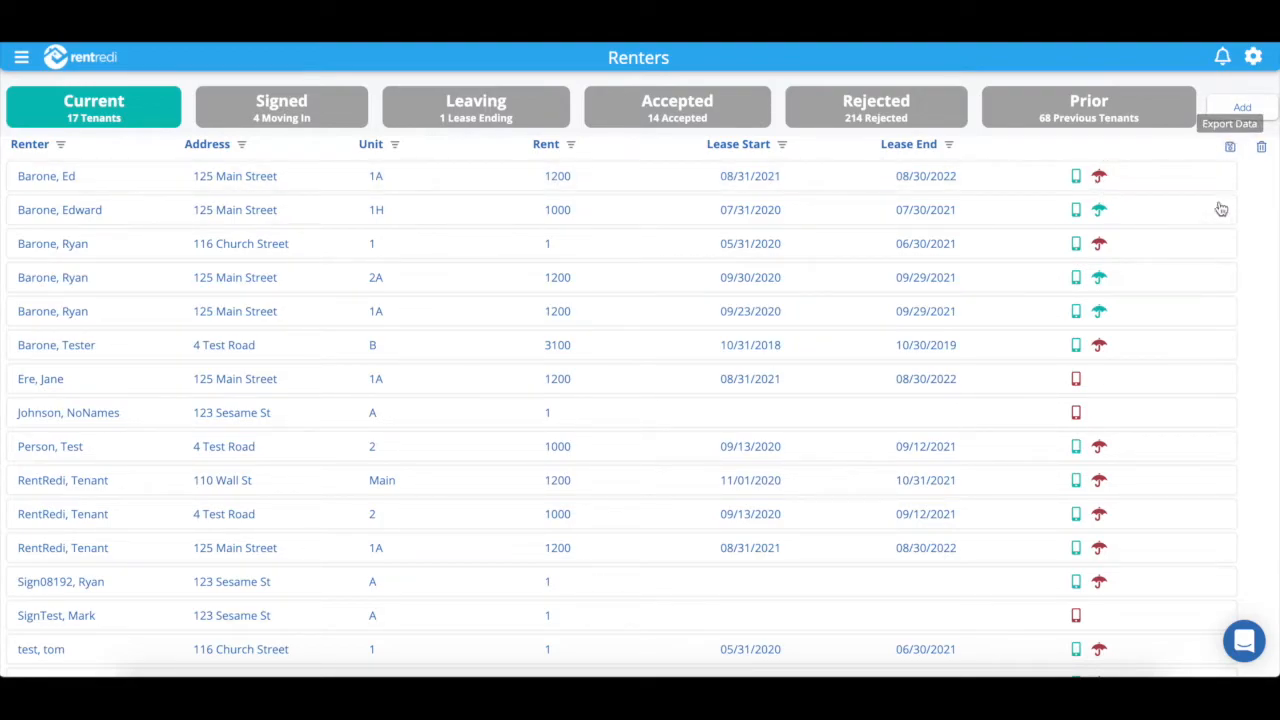
{"action": "scroll", "scroll_direction": "down", "scroll_amount": 3}
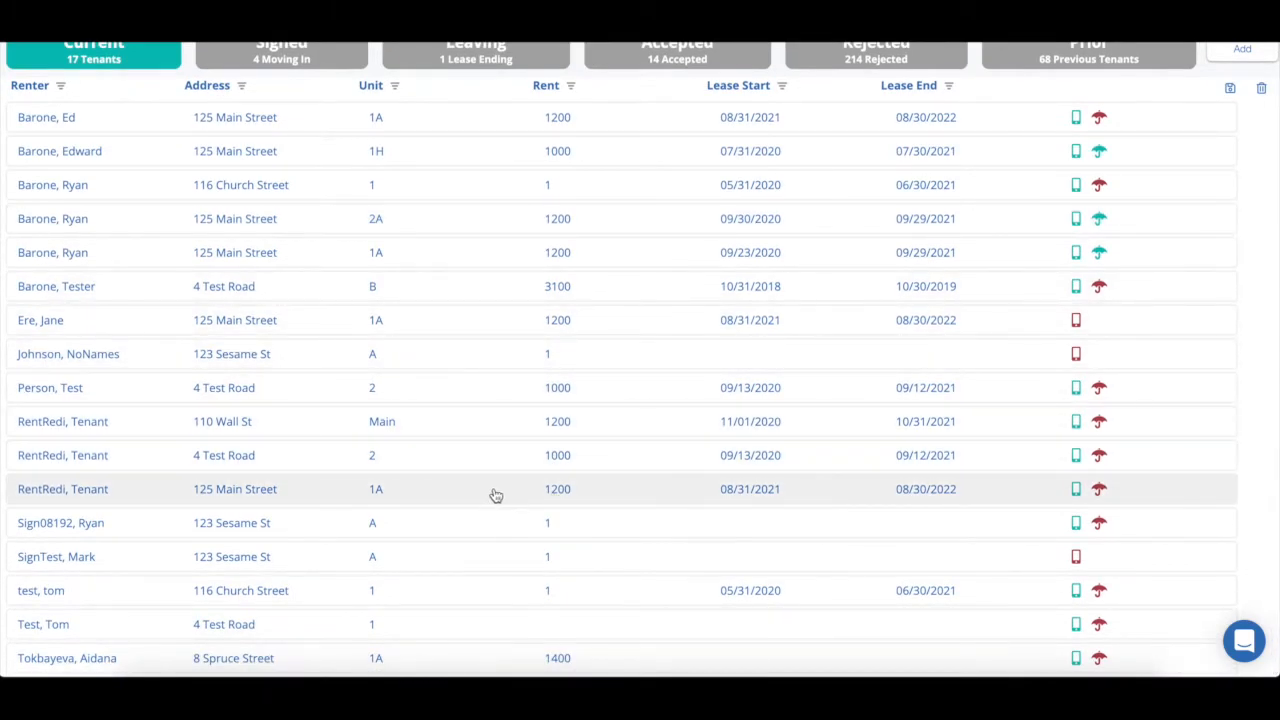
{"action": "mouse_move", "coordinate": [483, 440]}
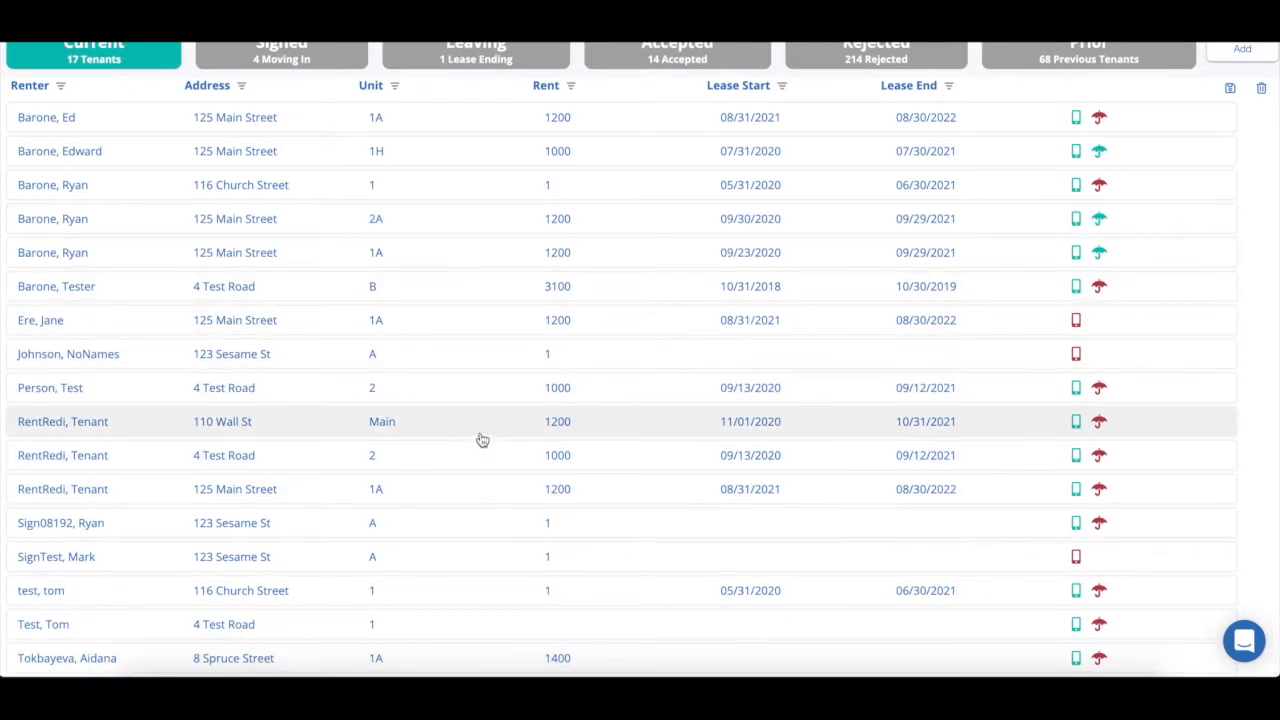
{"action": "left_click", "coordinate": [62, 421]}
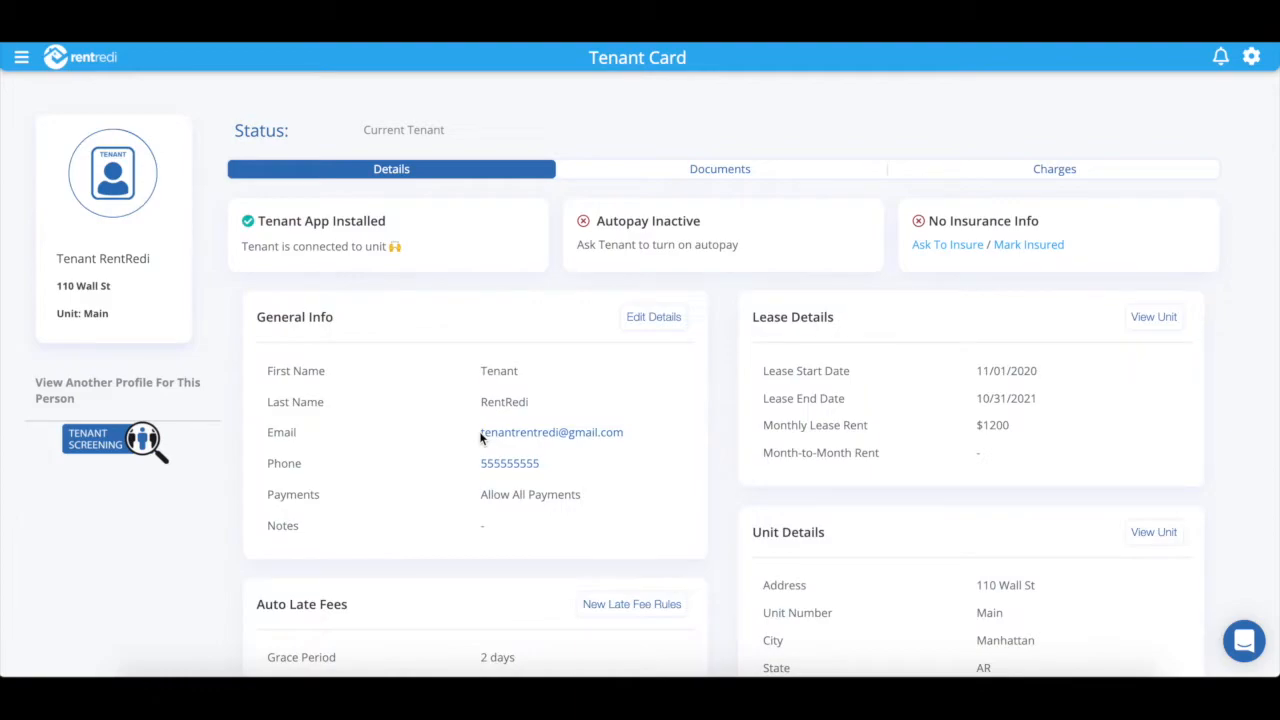
{"action": "mouse_move", "coordinate": [850, 263]}
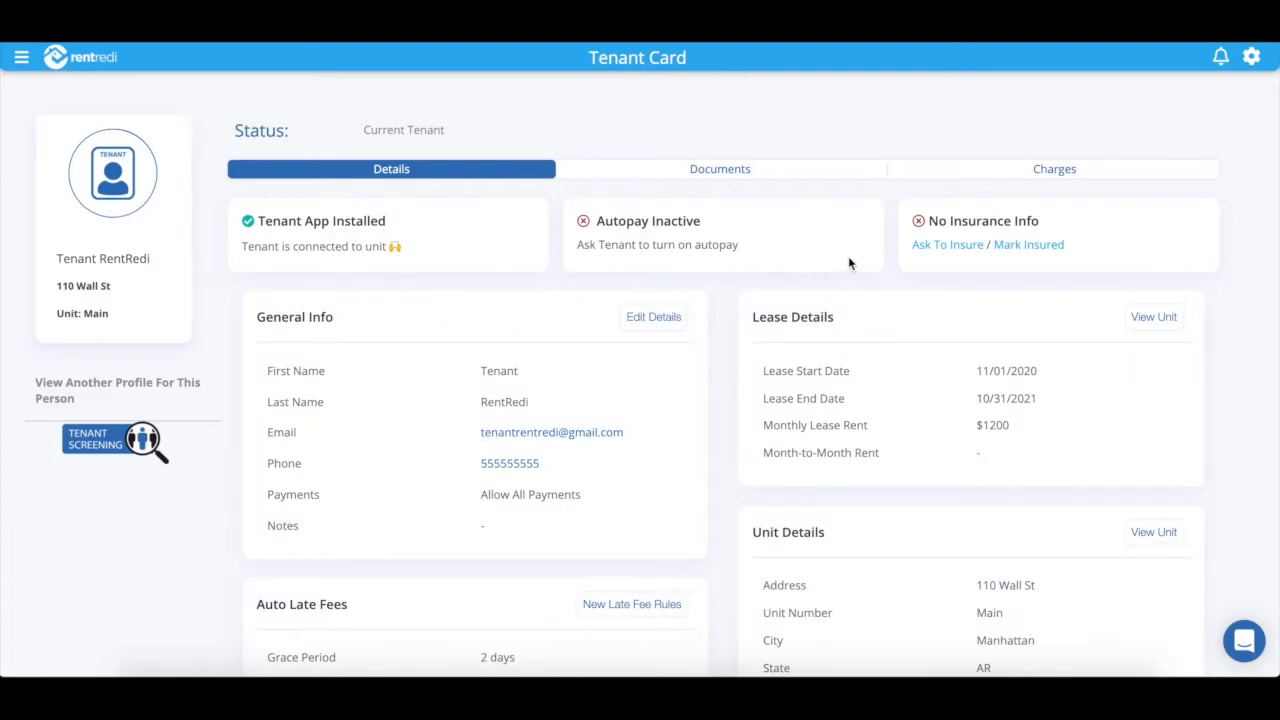
Check the tenant's Documents (none found), then view Charges showing unpaid $1200 monthly rent
{"action": "scroll", "scroll_direction": "down", "scroll_amount": 3}
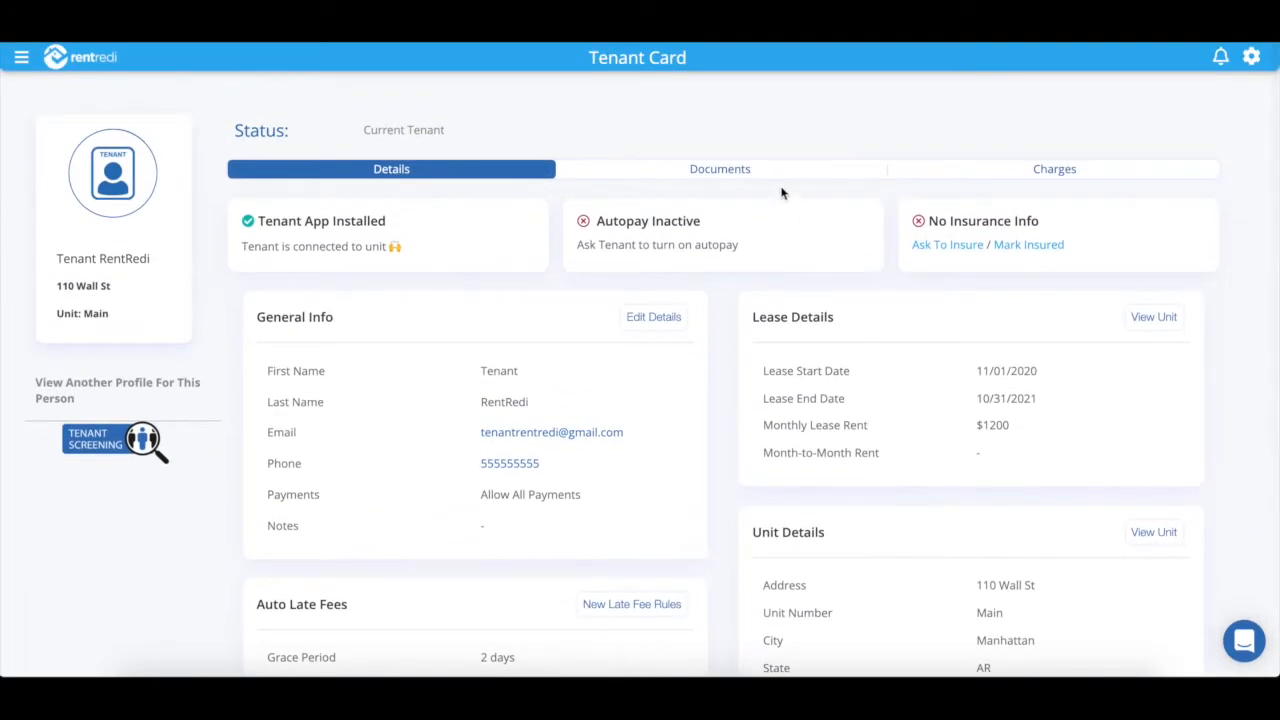
{"action": "left_click", "coordinate": [720, 168]}
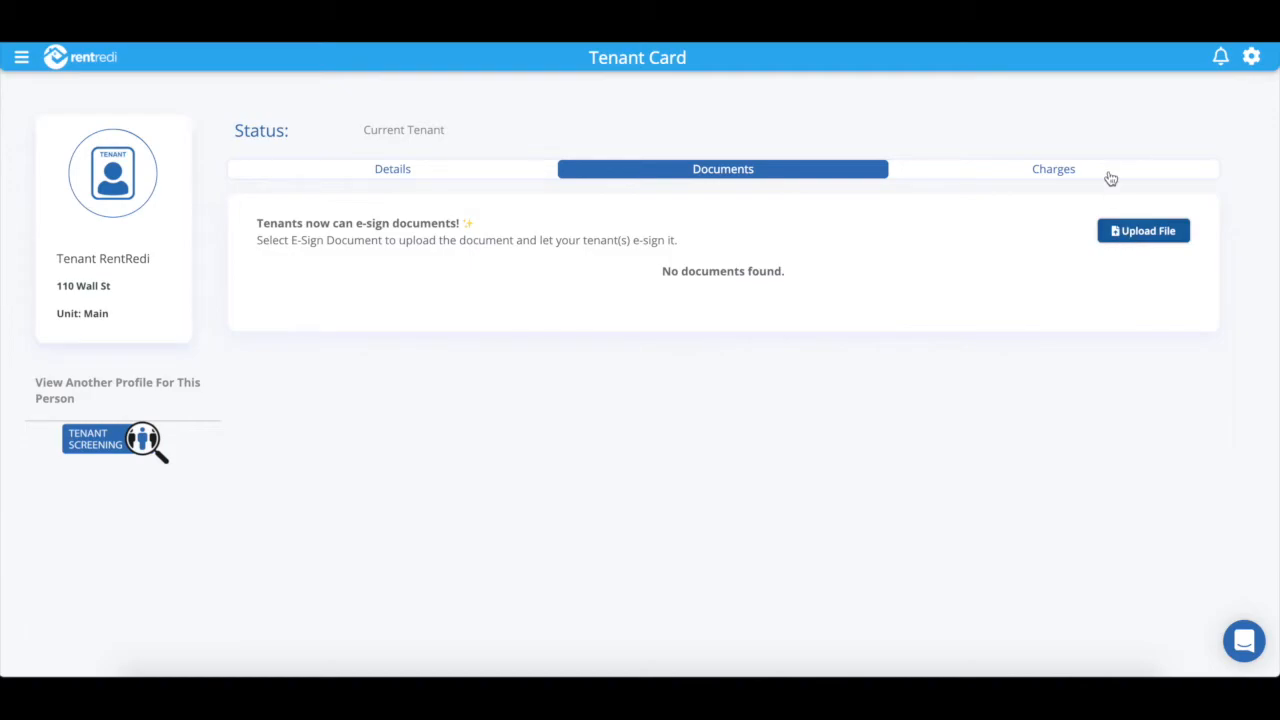
{"action": "left_click", "coordinate": [1053, 168]}
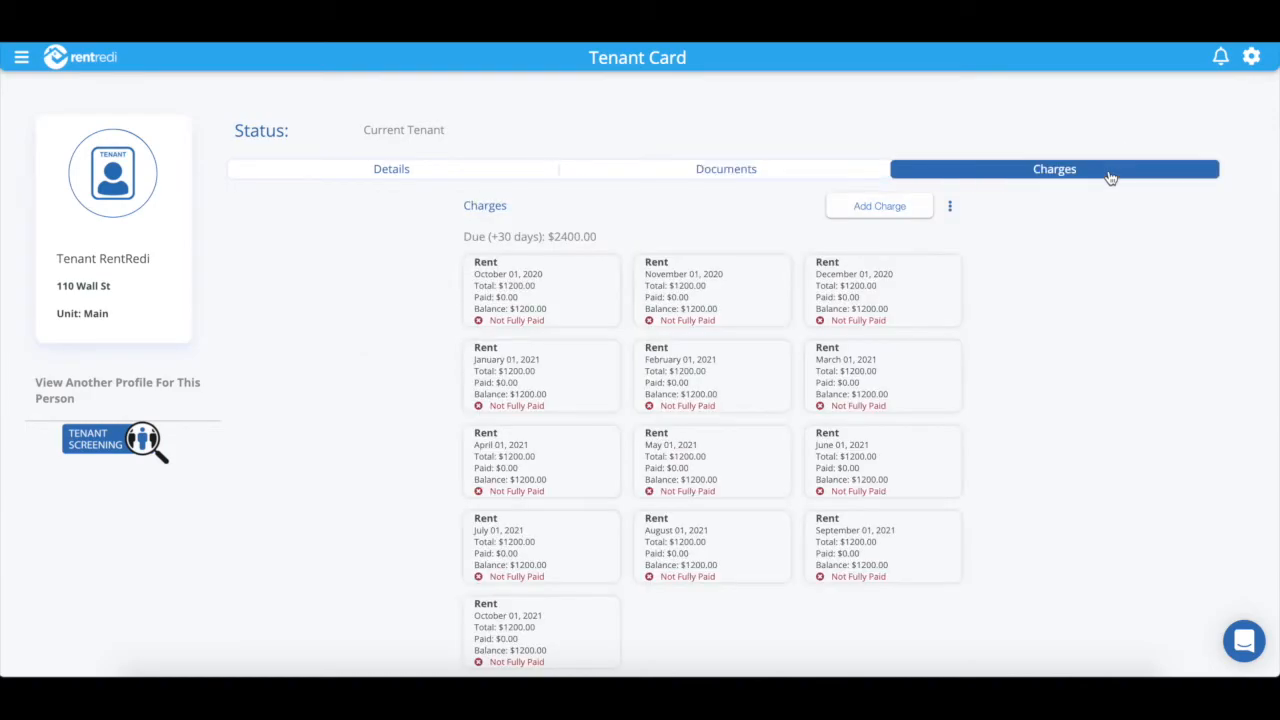
{"action": "mouse_move", "coordinate": [948, 190]}
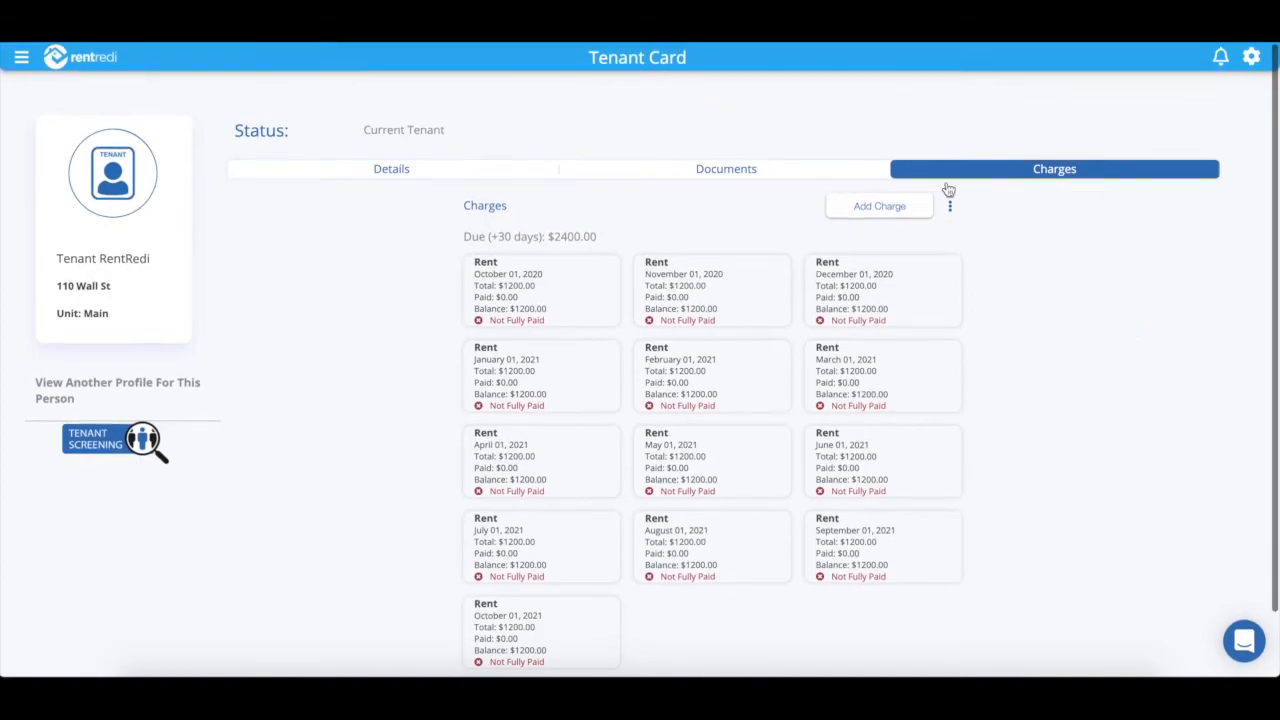